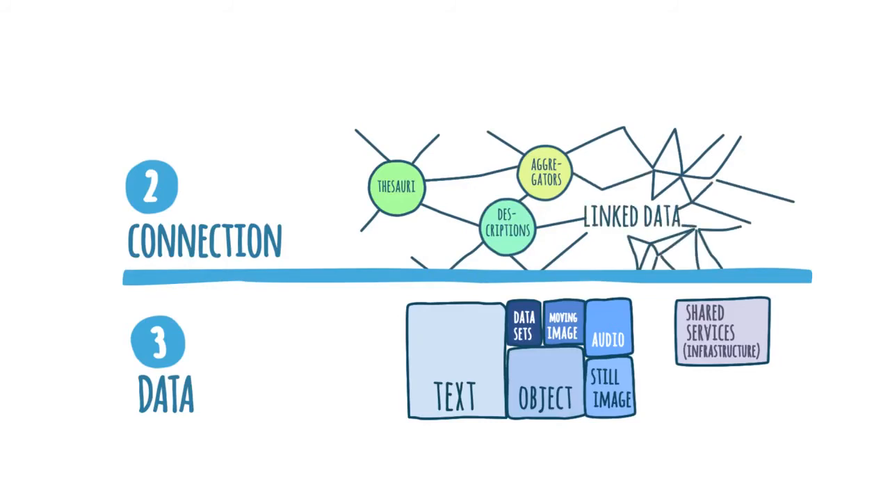
pyautogui.scroll(-3)
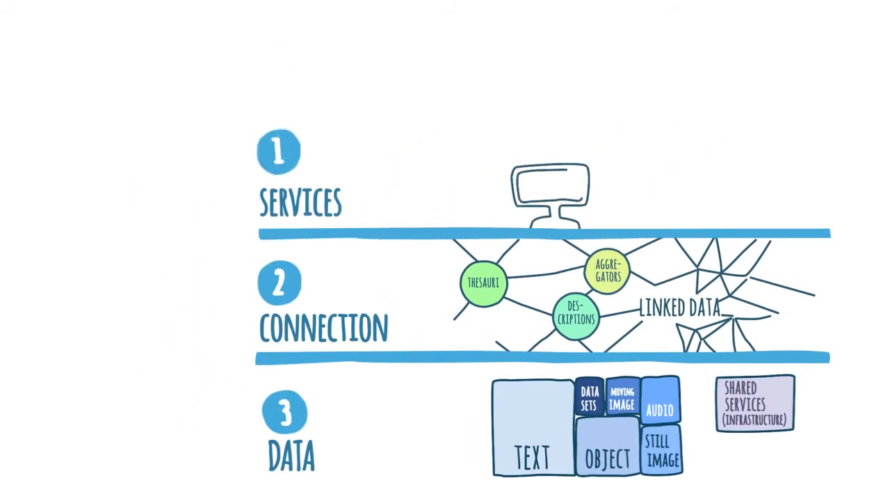